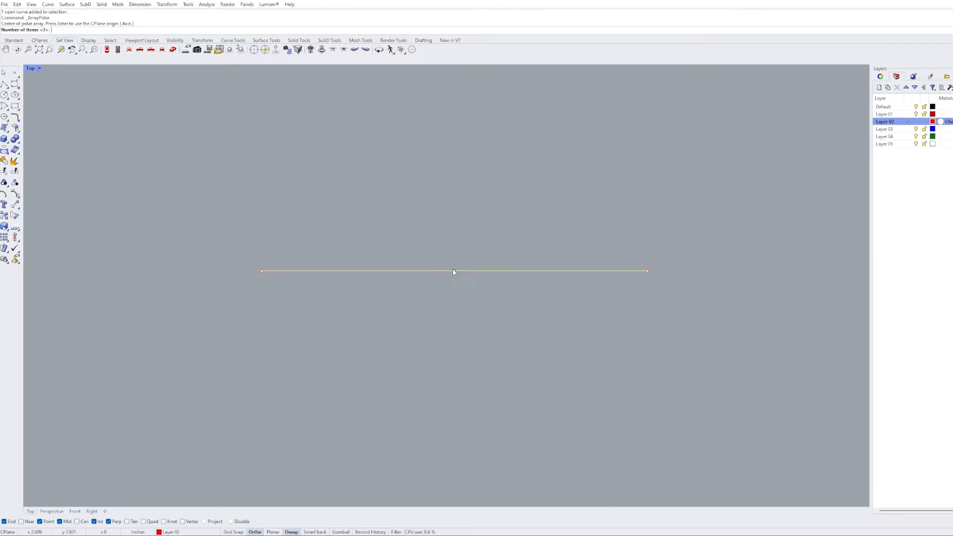
mouse_move(442, 191)
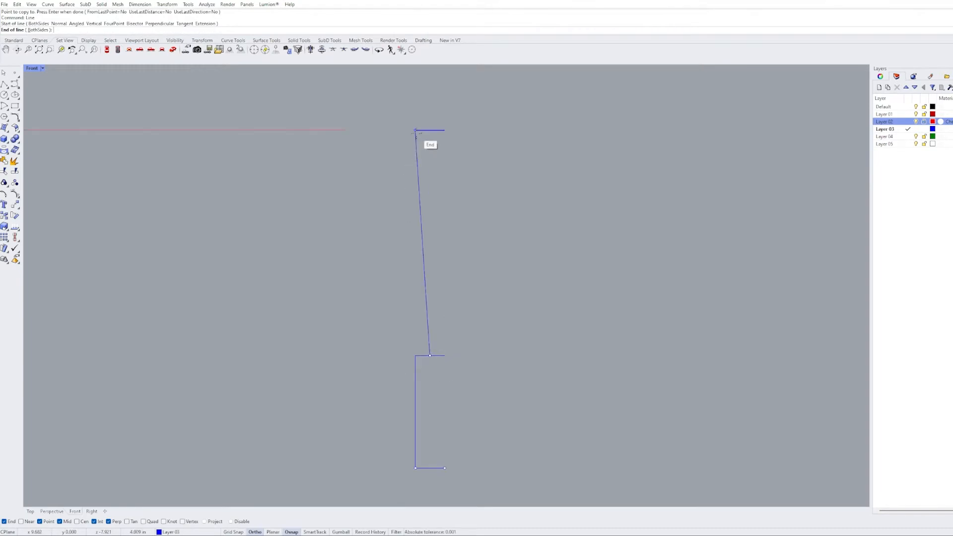
Finish the rectangle side and a diagonal at the top corners using End snaps.
left_click(432, 355)
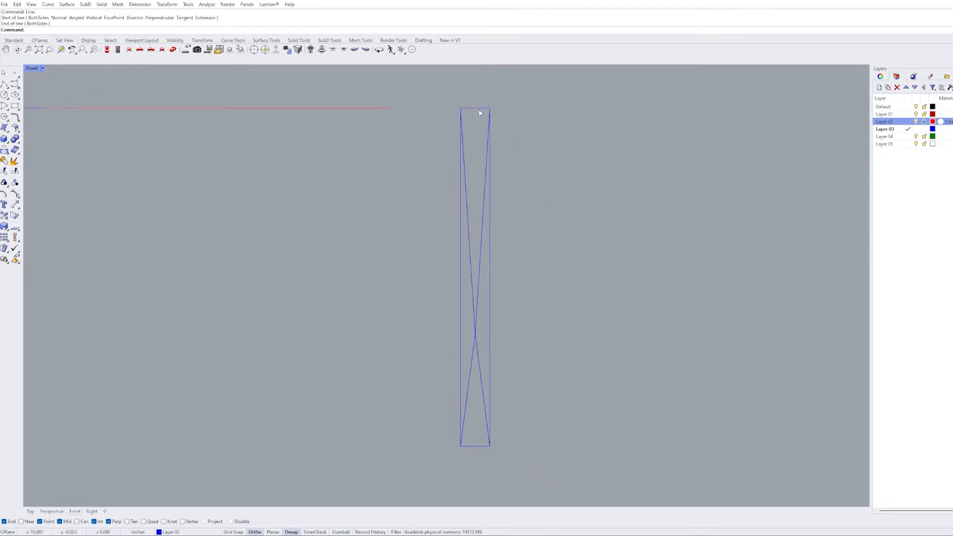
left_click(30, 510)
type("Z")
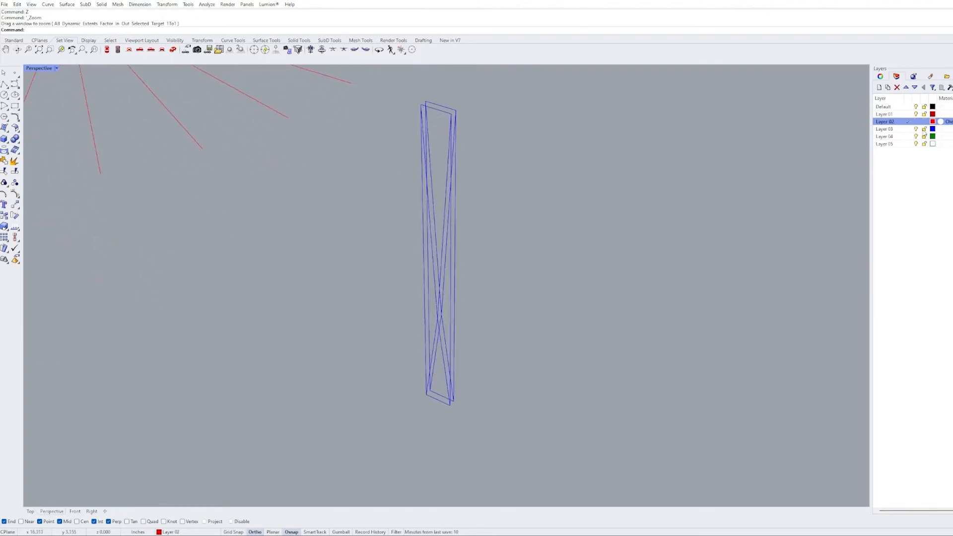
Make Layer 02 current and trace a red line down to the triangle's bottom vertex.
left_click(446, 108)
type("Line")
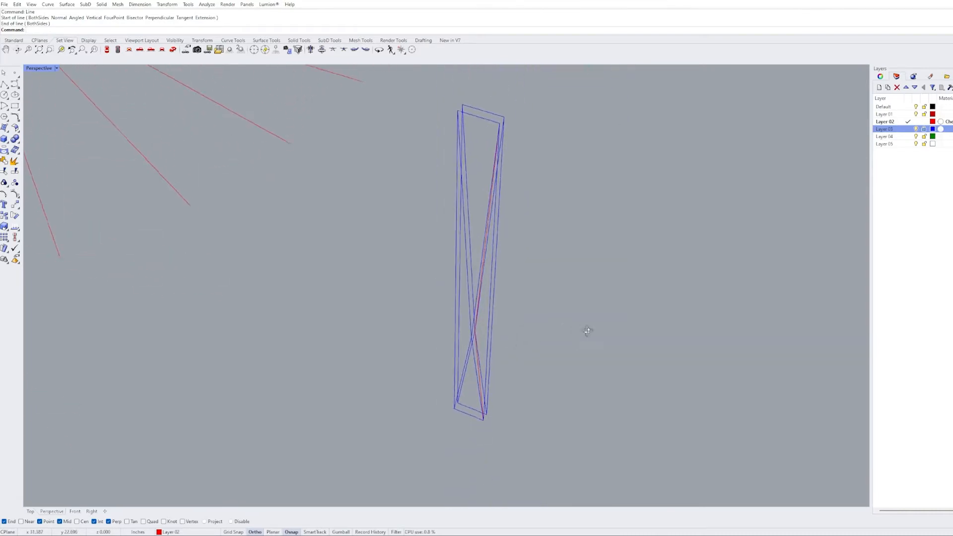
scroll("up", 3)
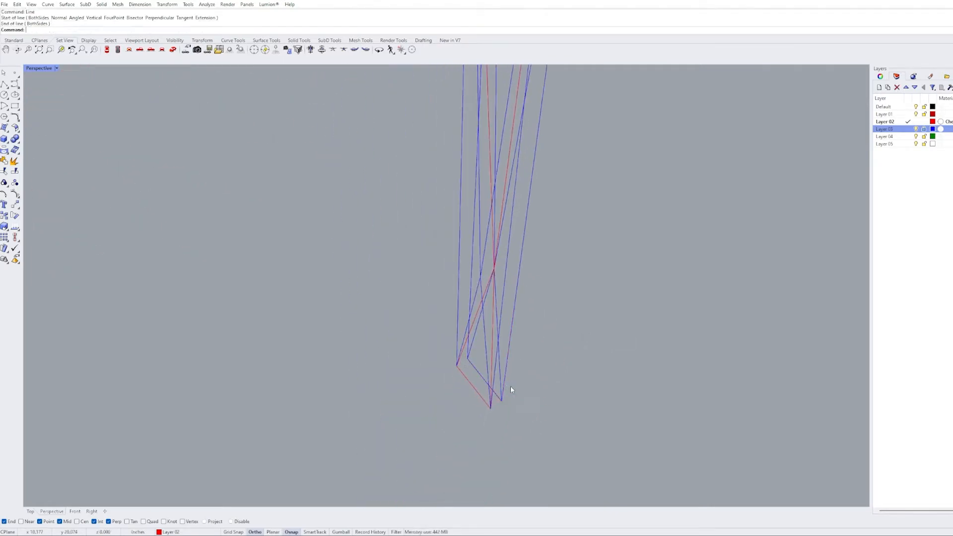
left_click(492, 267)
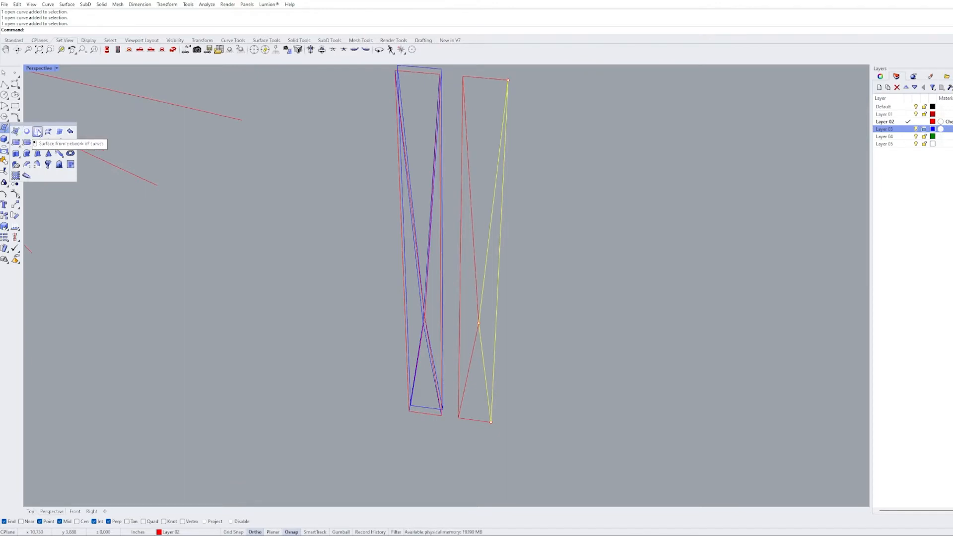
mouse_move(58, 131)
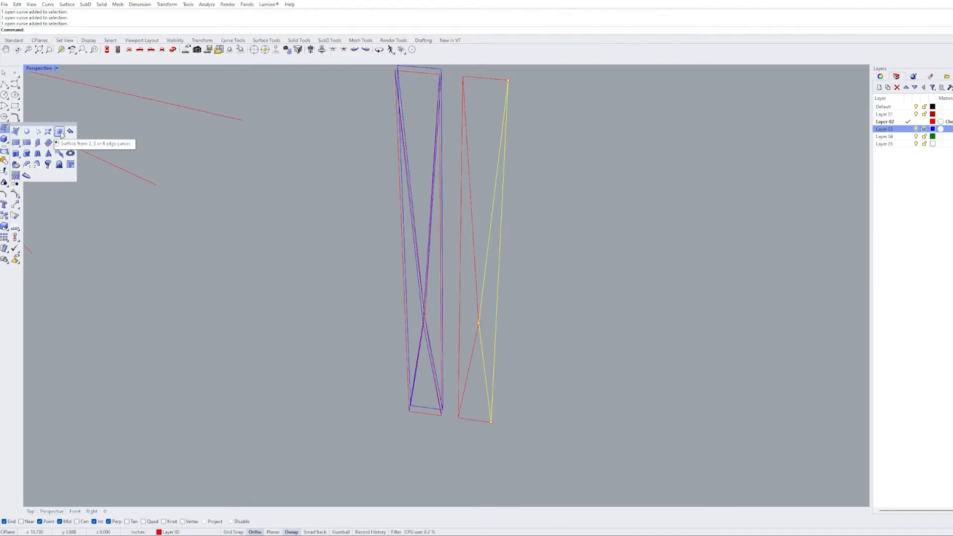
Create an EdgeSrf surface from the triangle's edges, resolving the overlapping-curve pick.
left_click(59, 131)
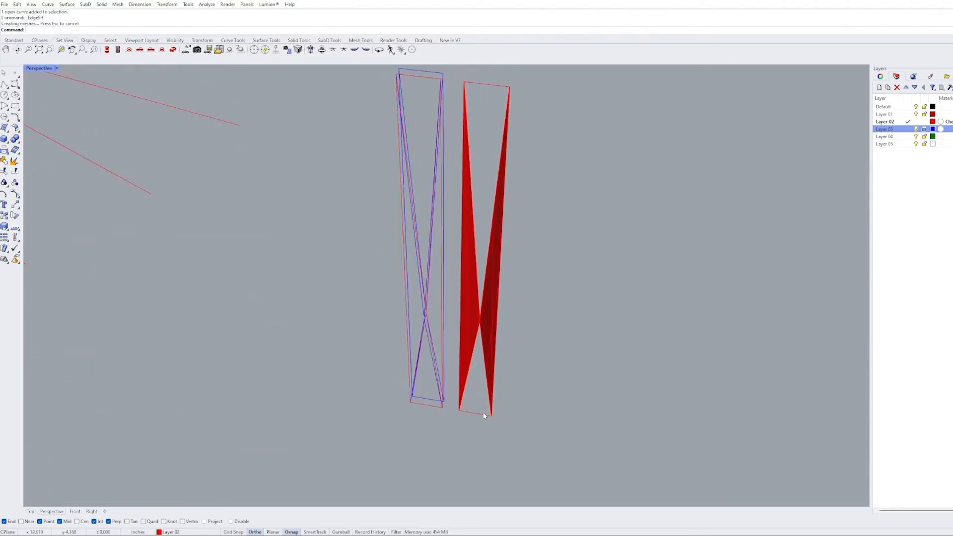
left_click(471, 360)
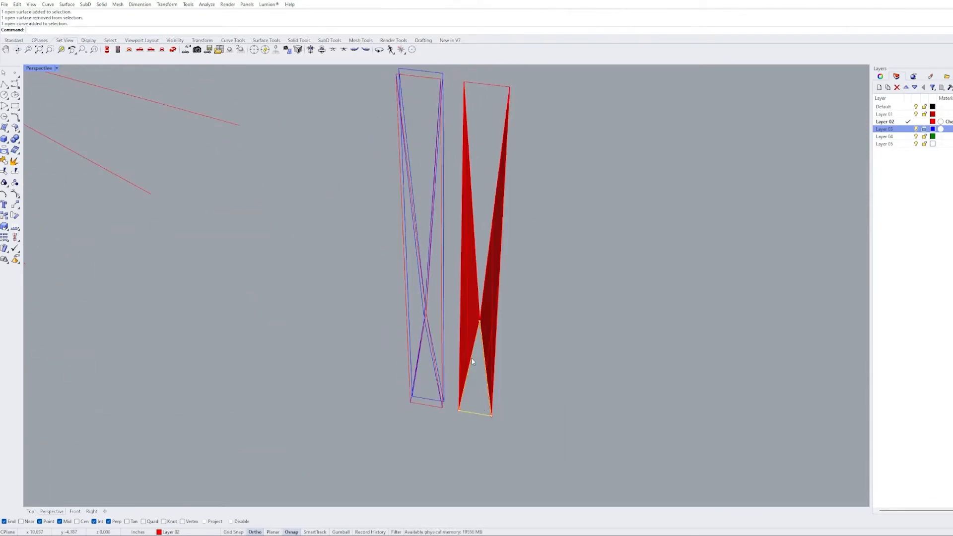
left_click(478, 85)
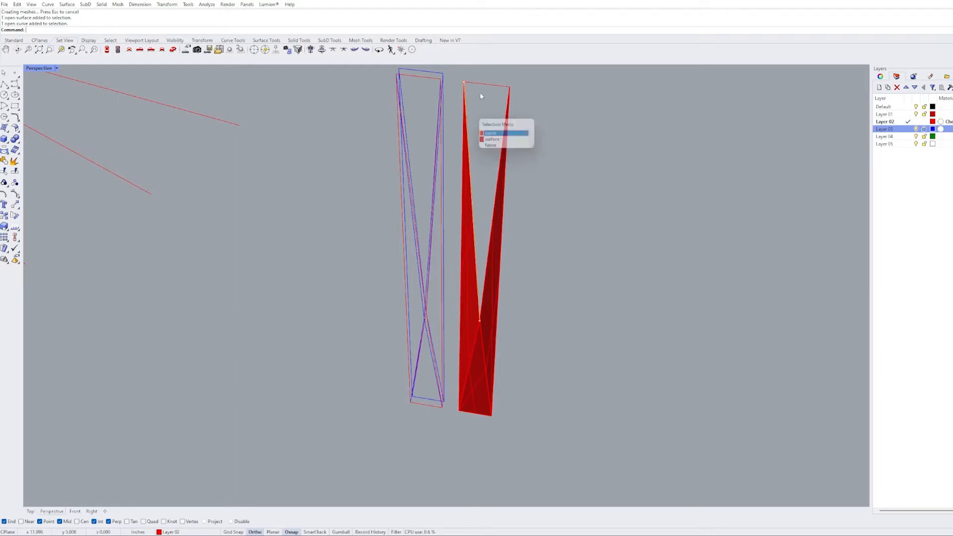
left_click(490, 133)
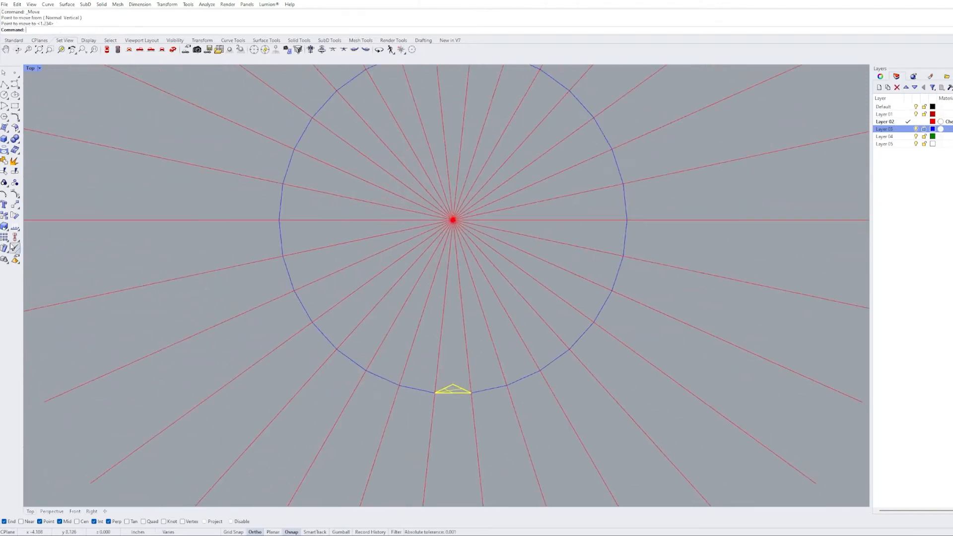
Move the panel to the circle's bottom and select the curve for the 30-item polar array.
left_click(452, 221)
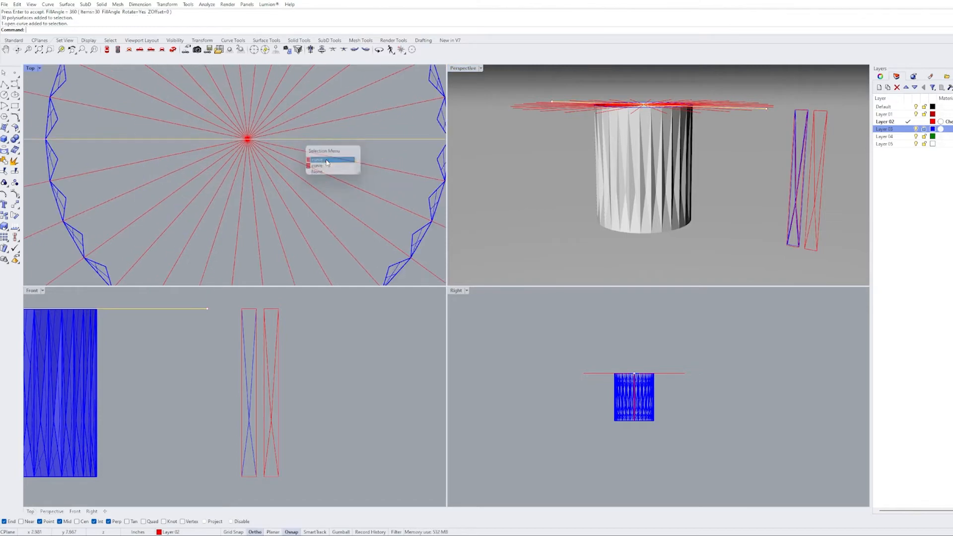
left_click(316, 159)
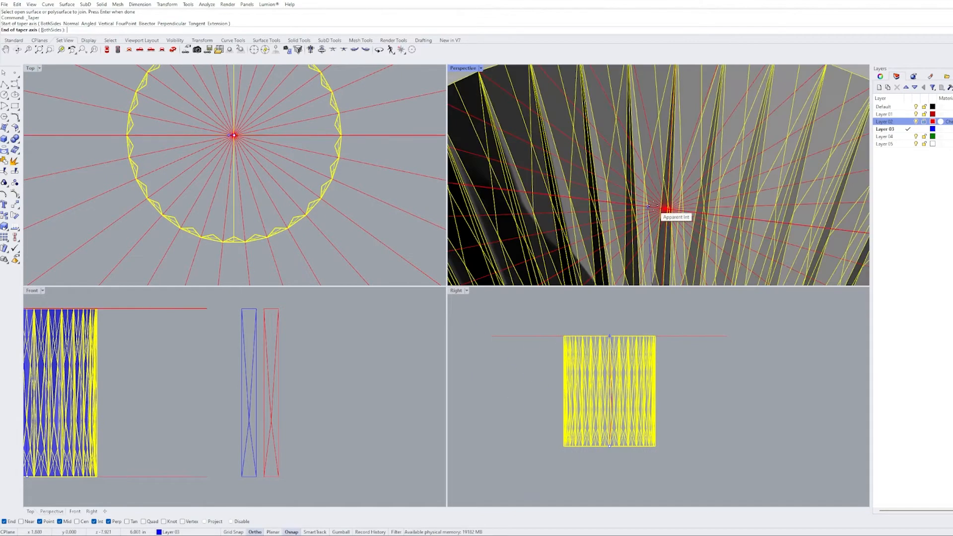
Set the taper axis start point at the circle's centre.
left_click(346, 135)
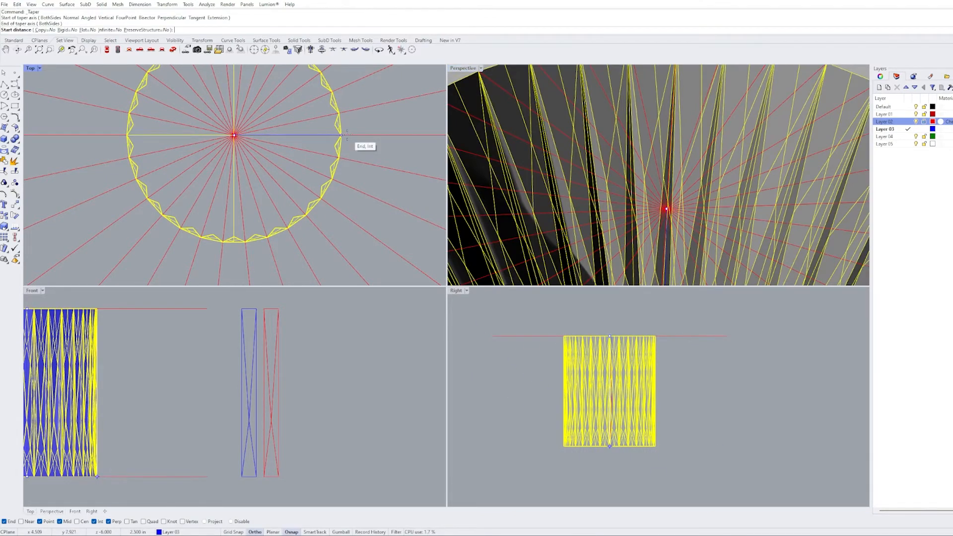